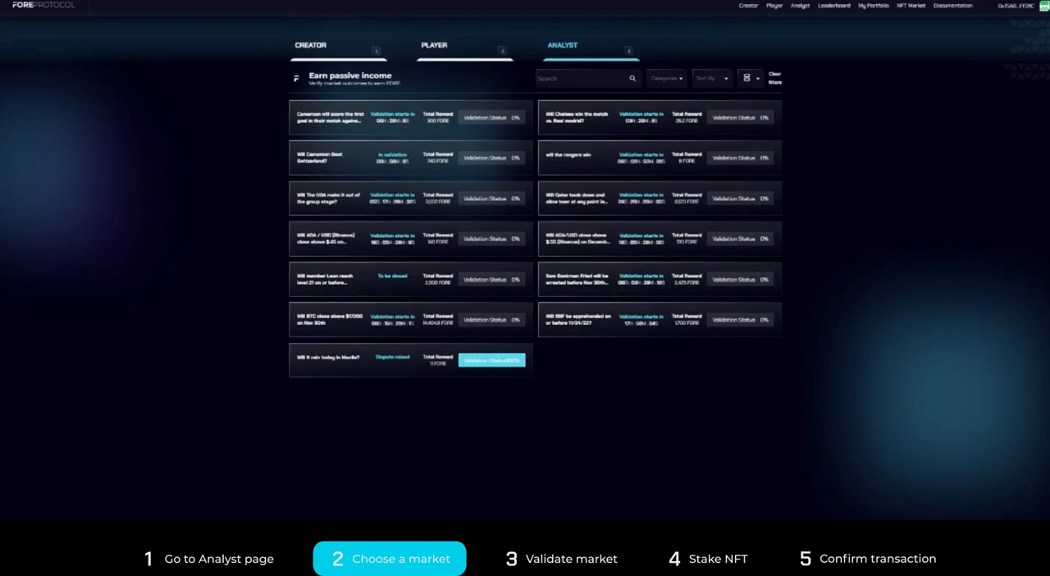
pyautogui.moveTo(404, 154)
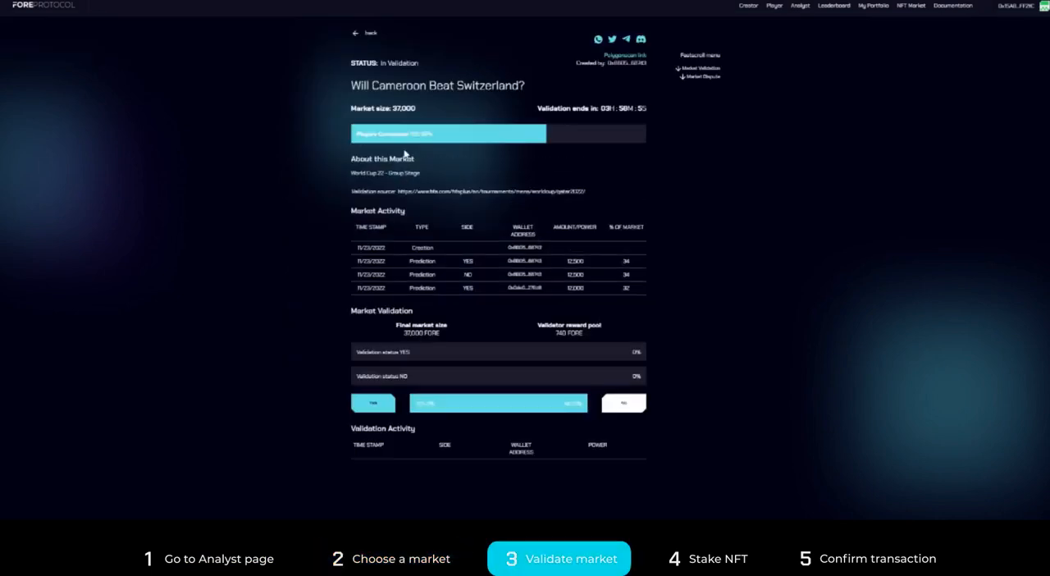
pyautogui.moveTo(436, 377)
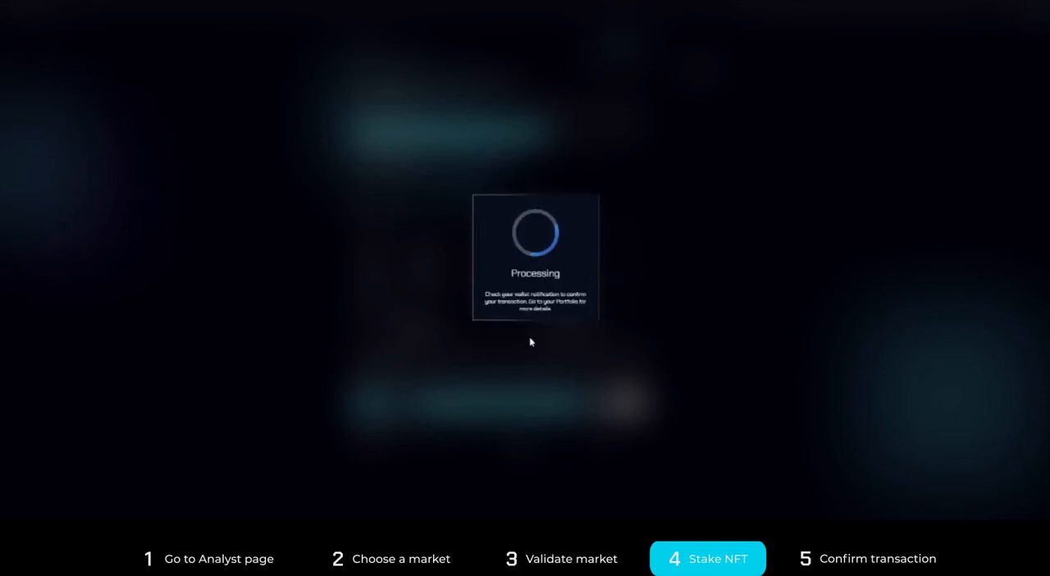
pyautogui.moveTo(533, 341)
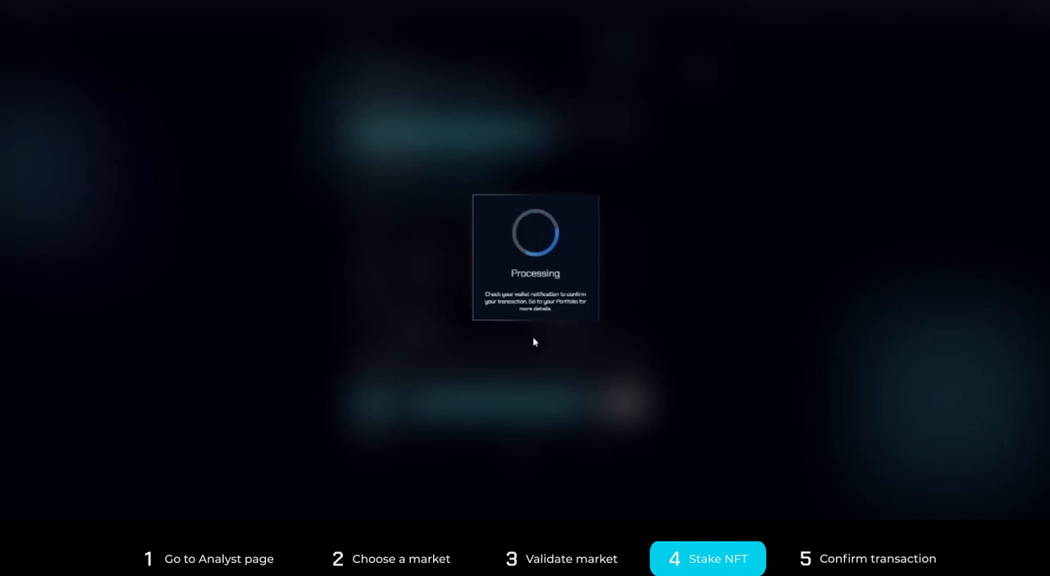
pyautogui.moveTo(551, 348)
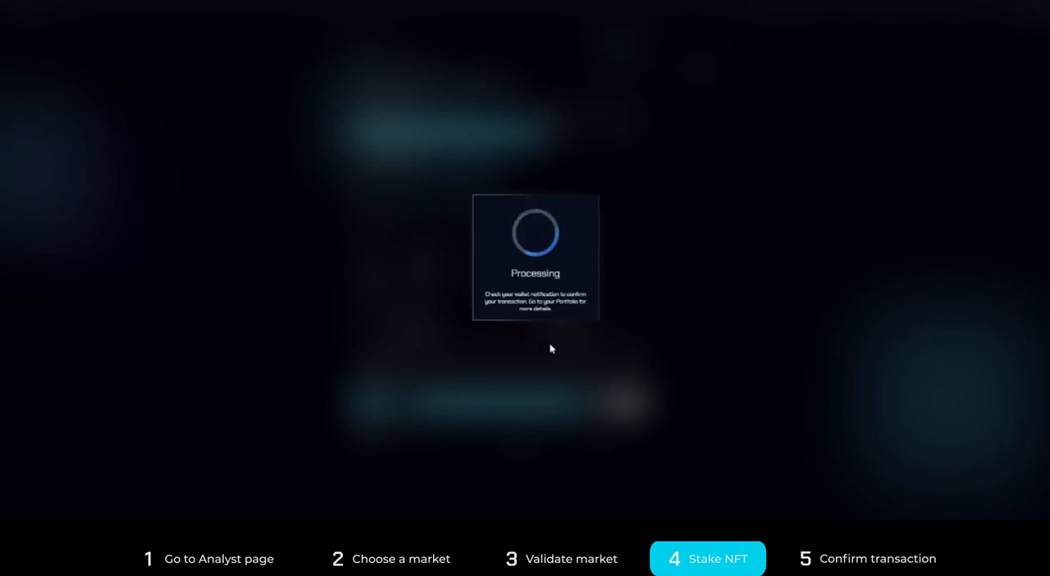